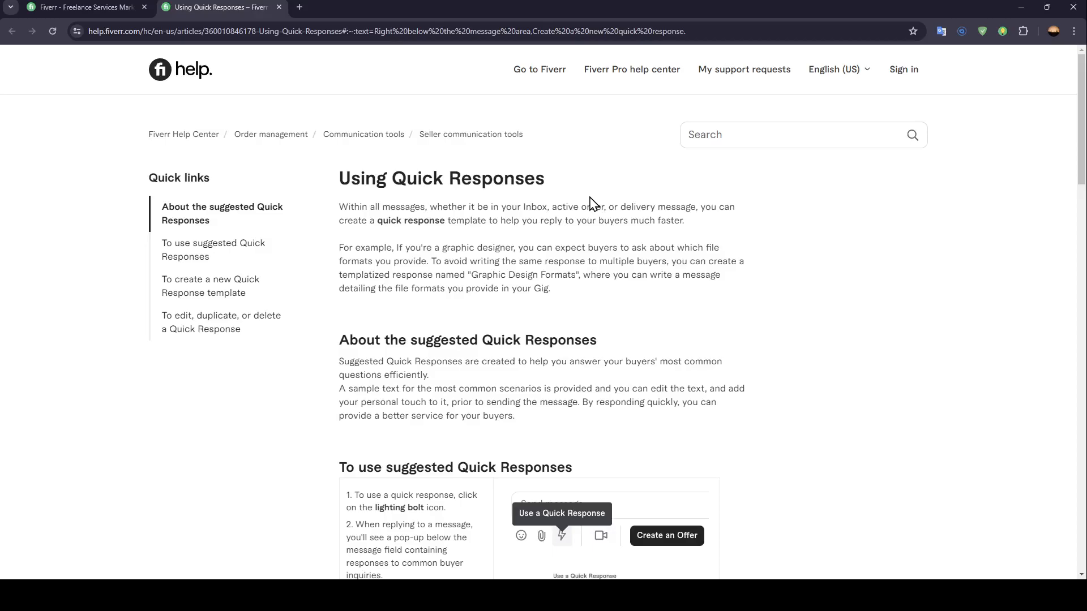
mouse_move(905, 239)
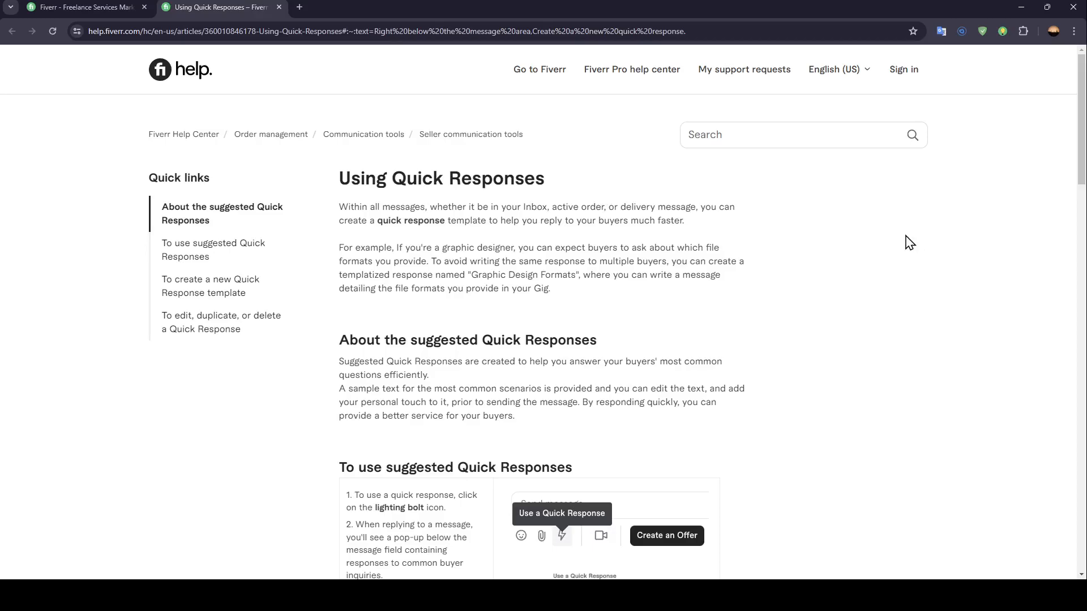
mouse_move(367, 265)
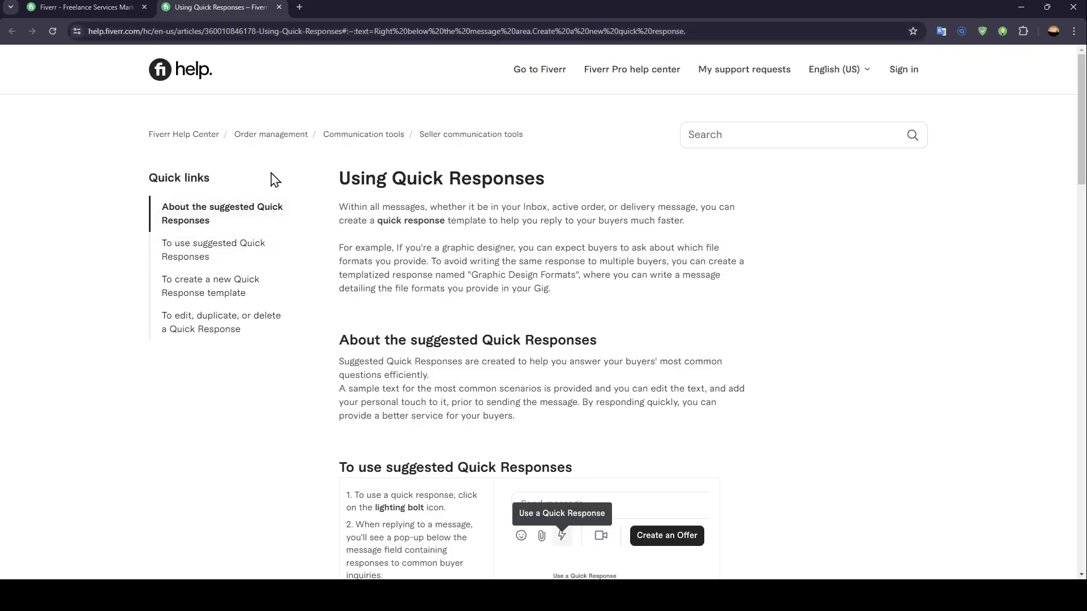
mouse_move(511, 156)
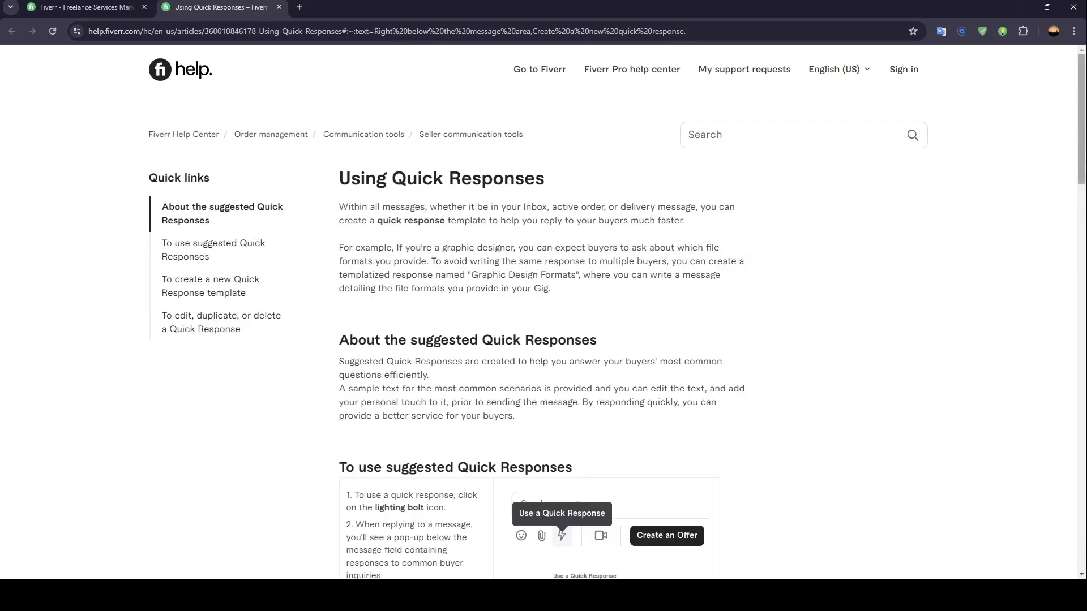
scroll(down, 3)
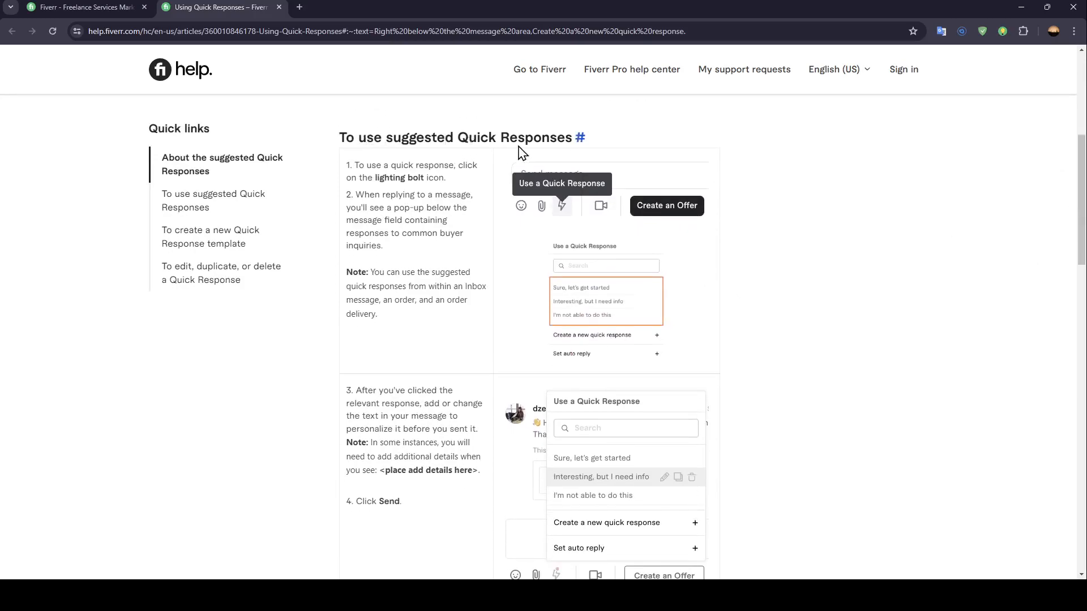
mouse_move(388, 174)
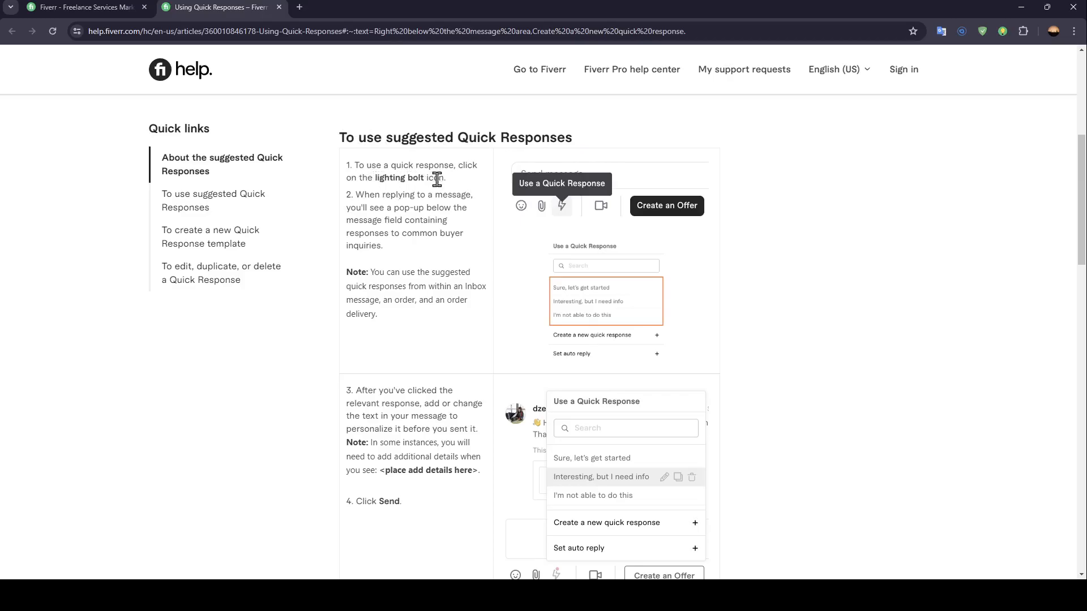
mouse_move(454, 199)
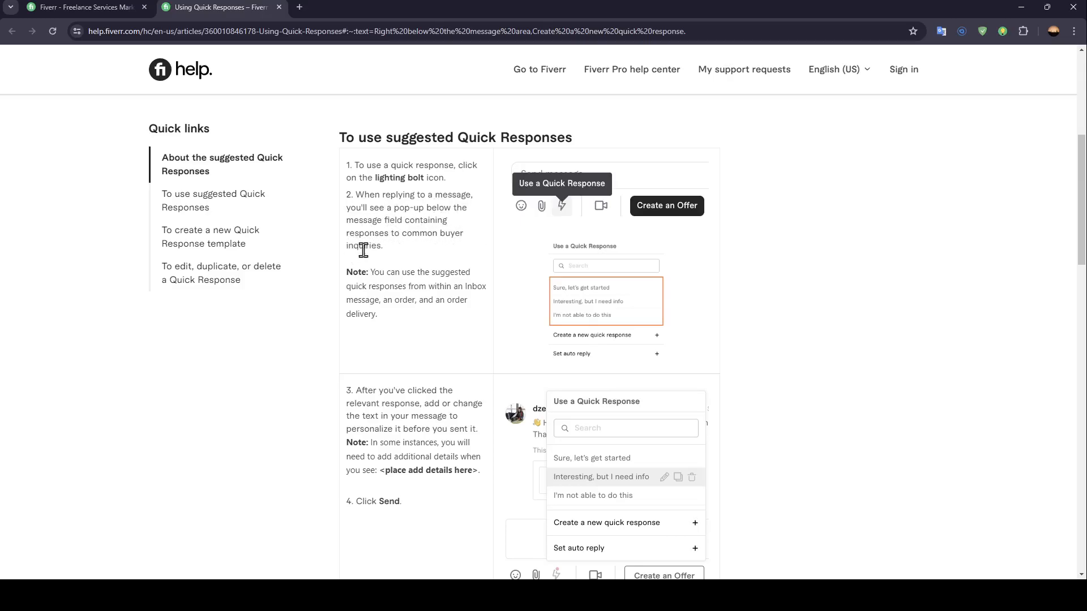
mouse_move(446, 403)
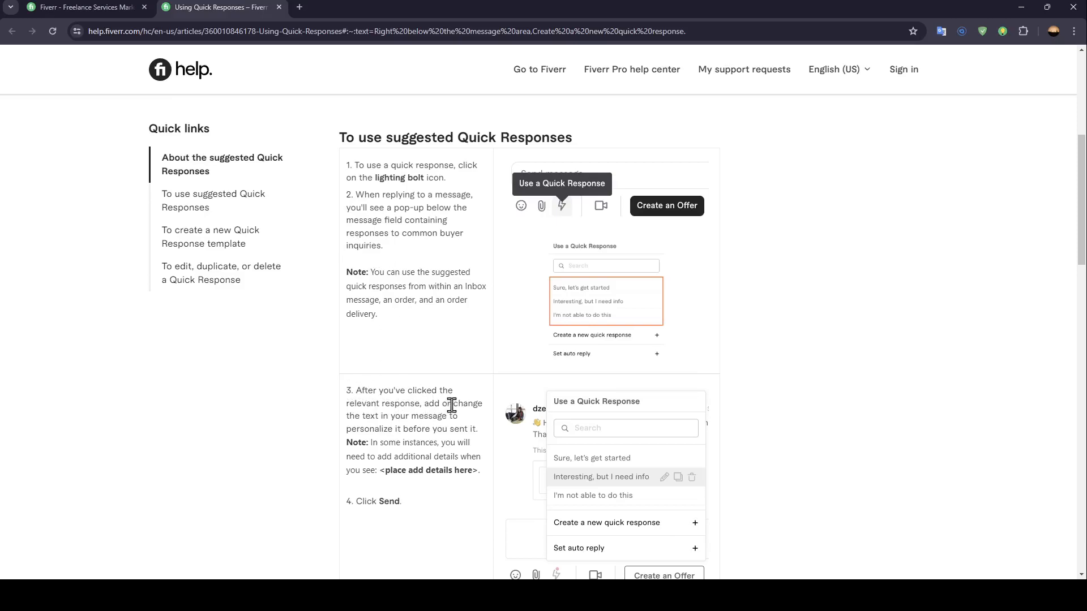
mouse_move(447, 427)
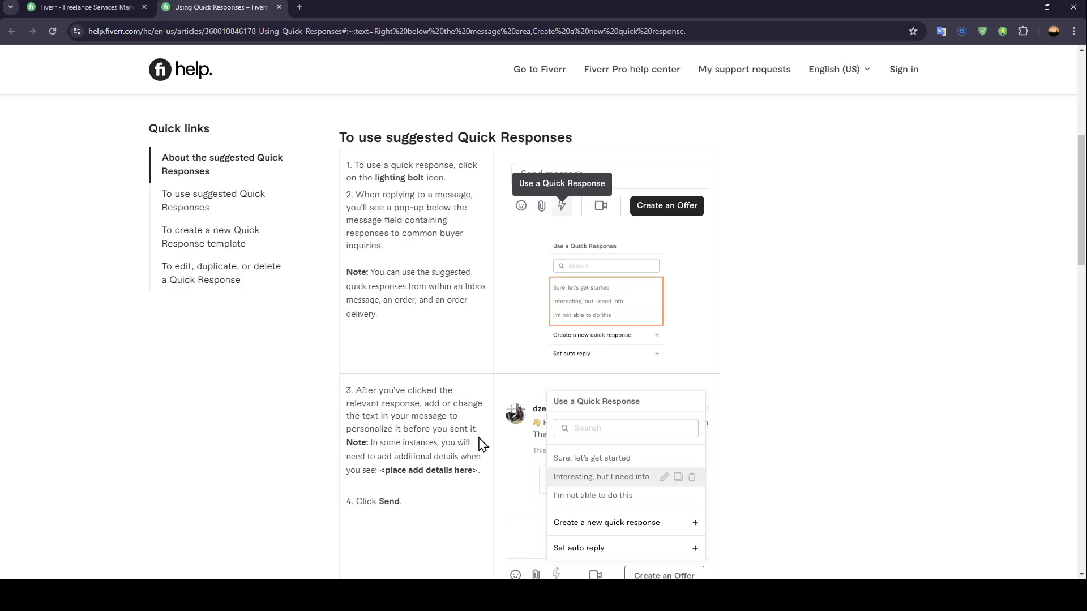
scroll(down, 3)
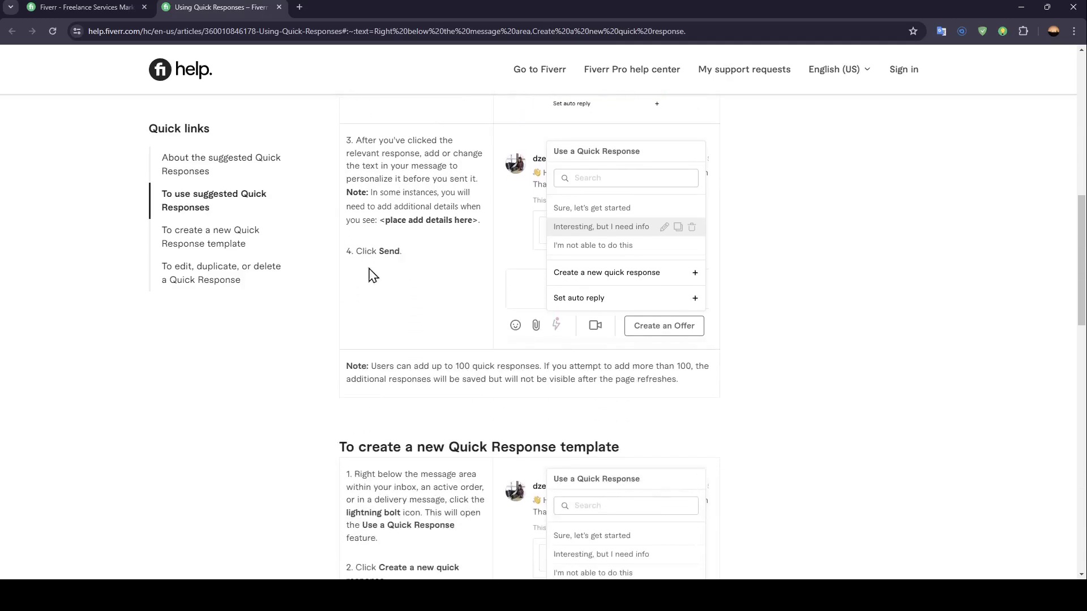
scroll(down, 3)
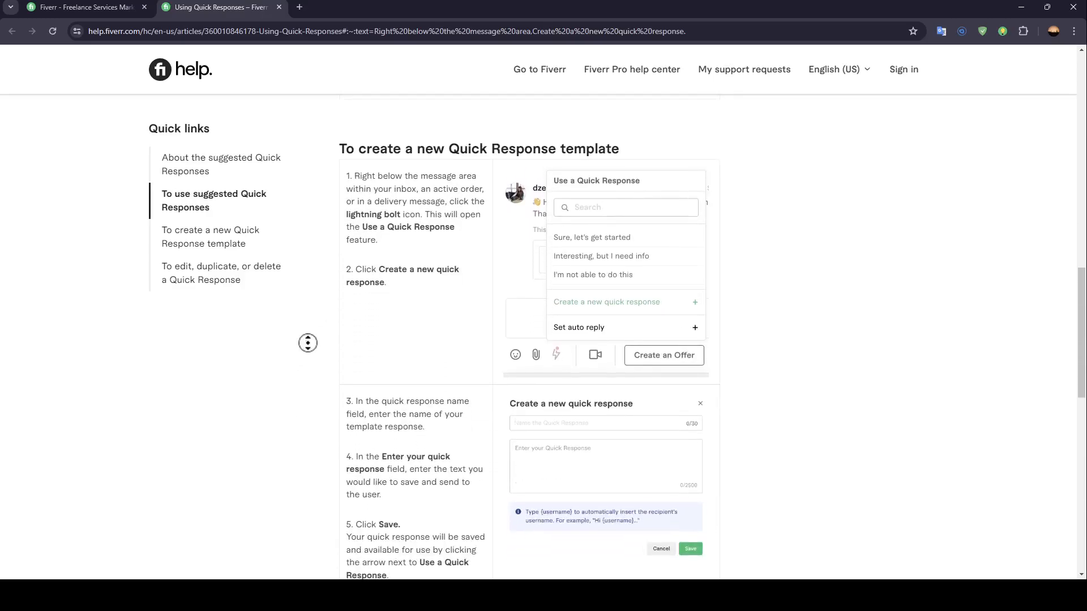
mouse_move(471, 149)
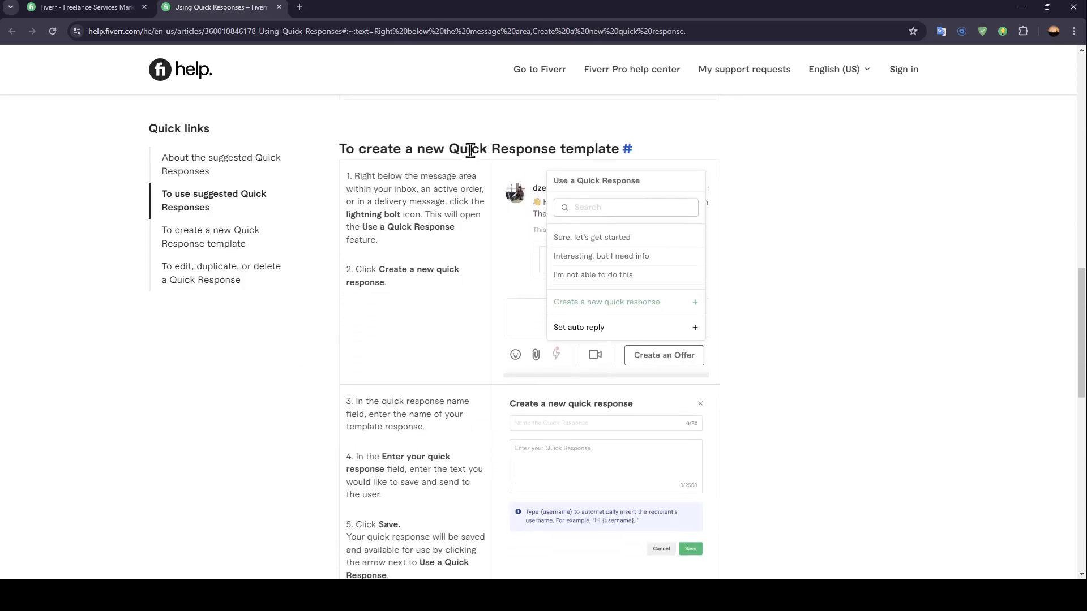
scroll(down, 3)
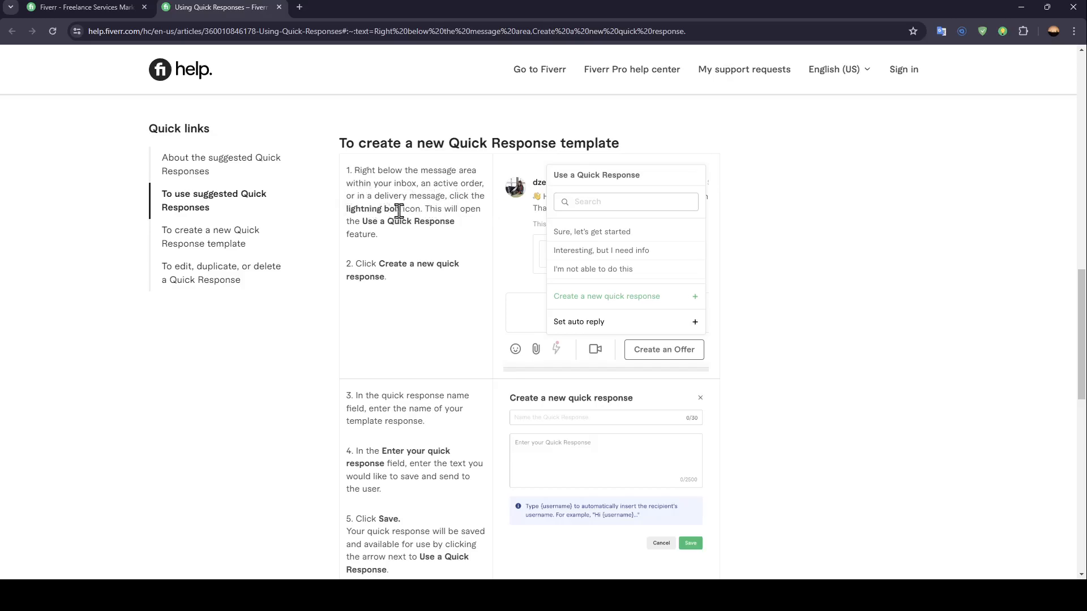
mouse_move(346, 222)
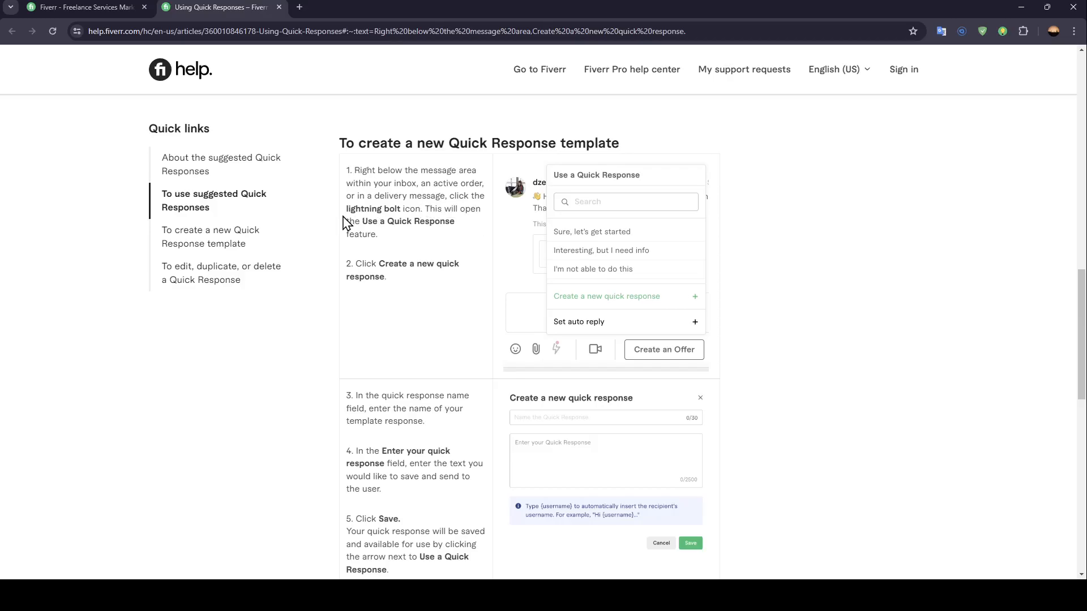
mouse_move(584, 312)
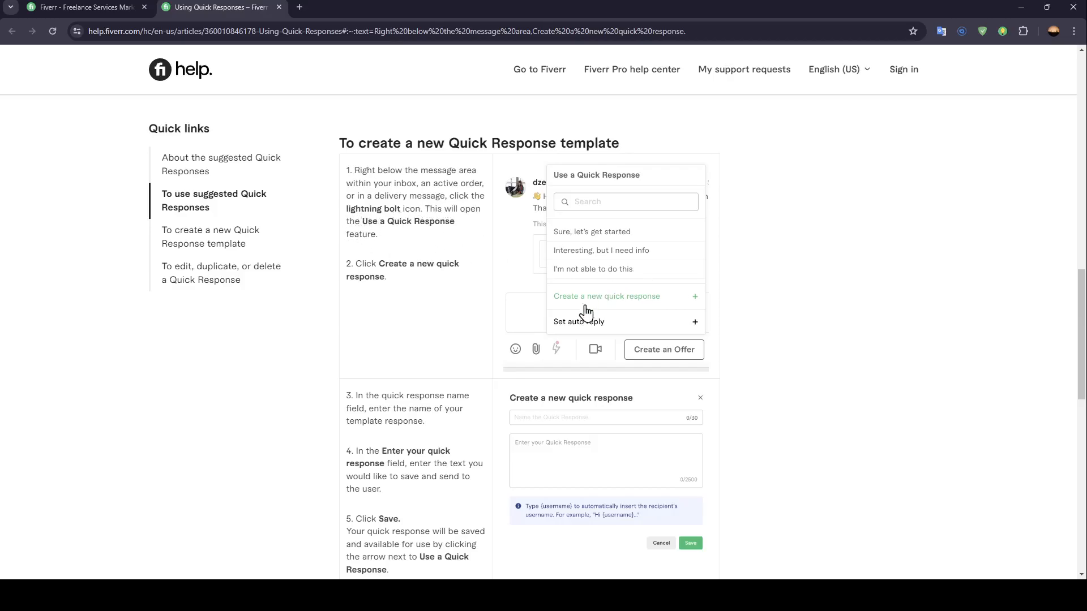
mouse_move(414, 289)
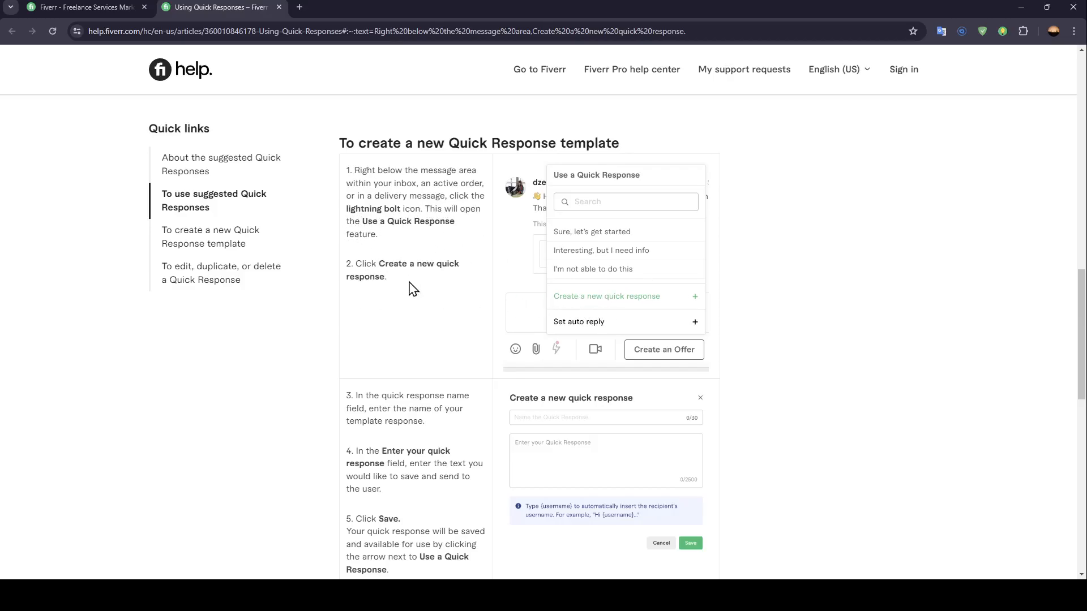
mouse_move(567, 311)
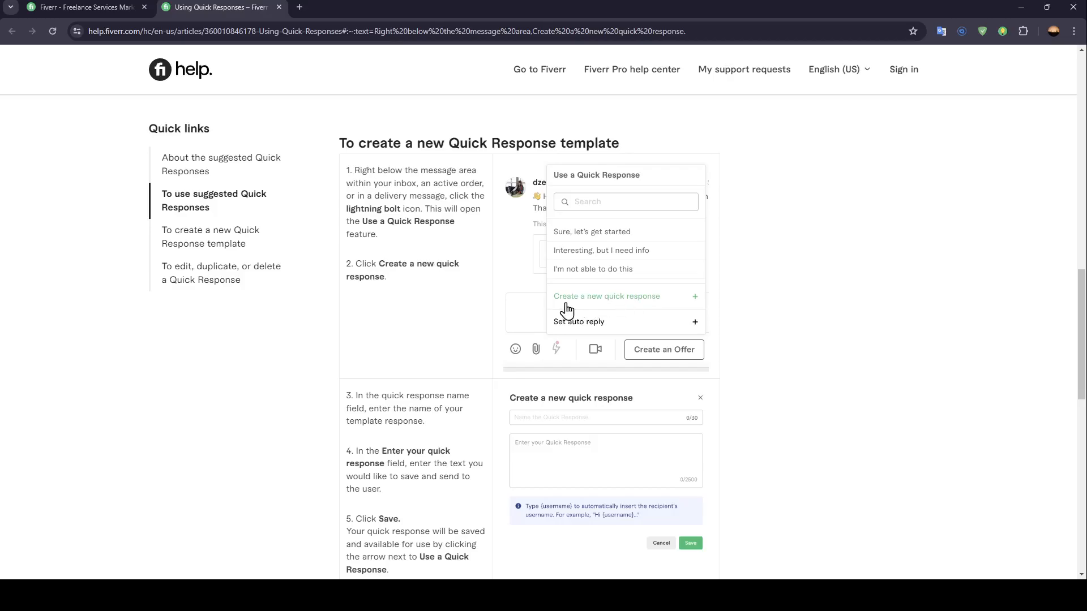
scroll(down, 3)
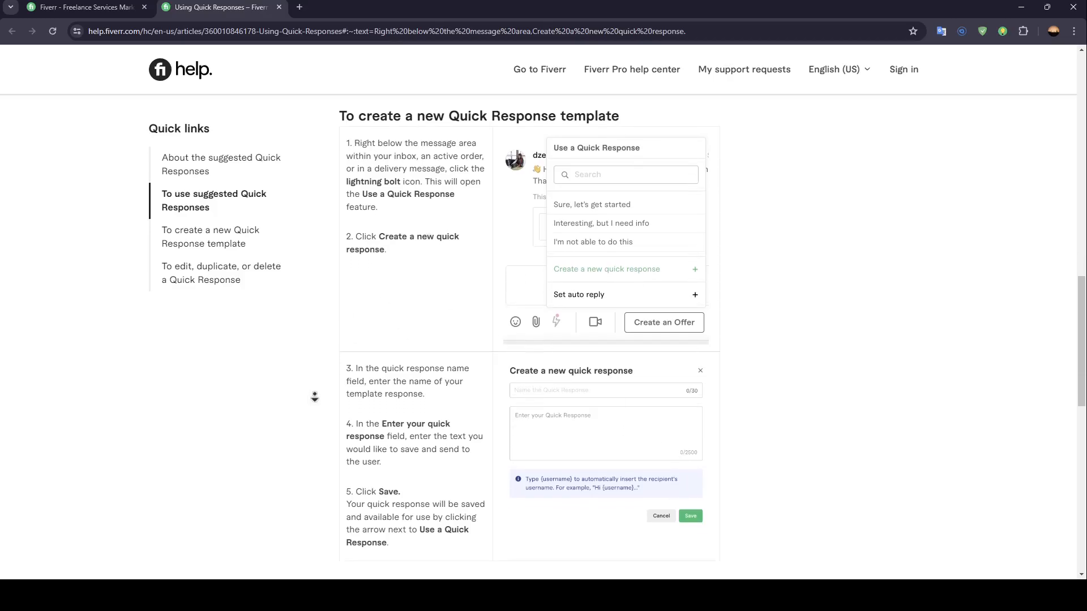
scroll(down, 3)
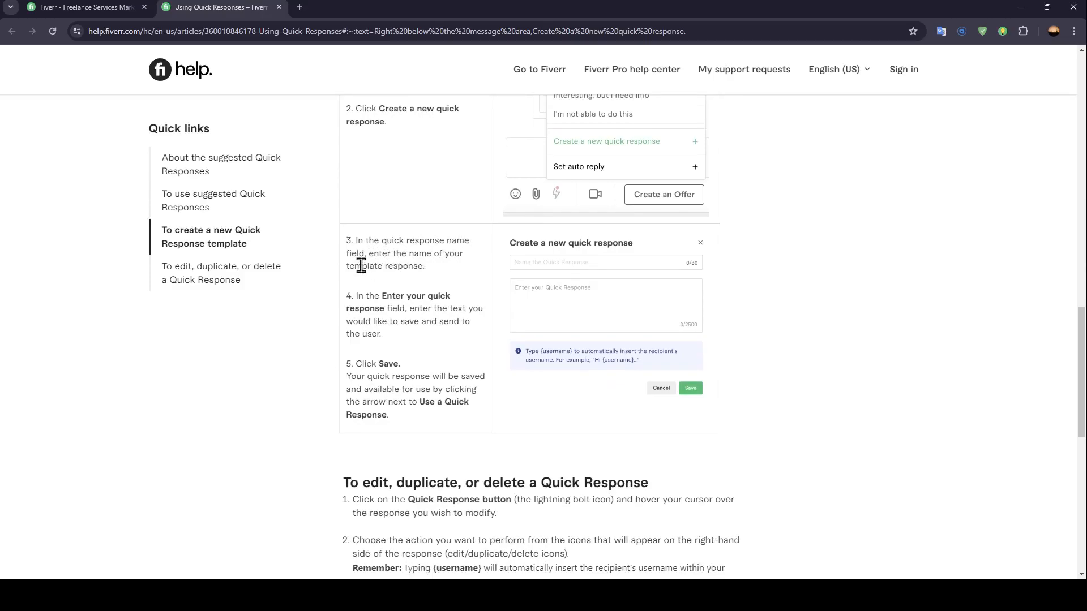
mouse_move(365, 310)
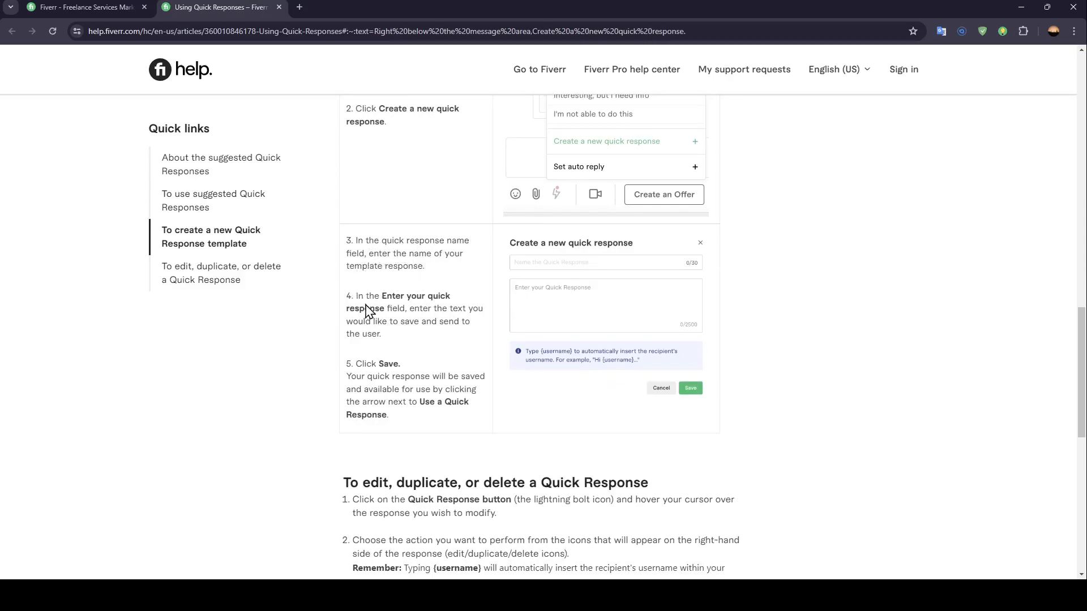
mouse_move(419, 336)
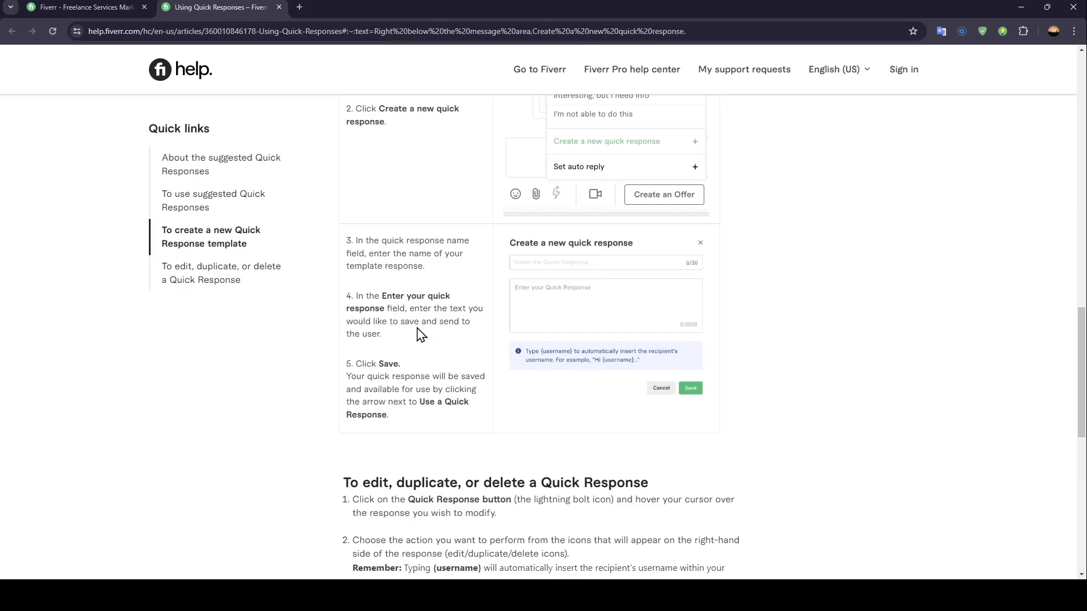
mouse_move(423, 342)
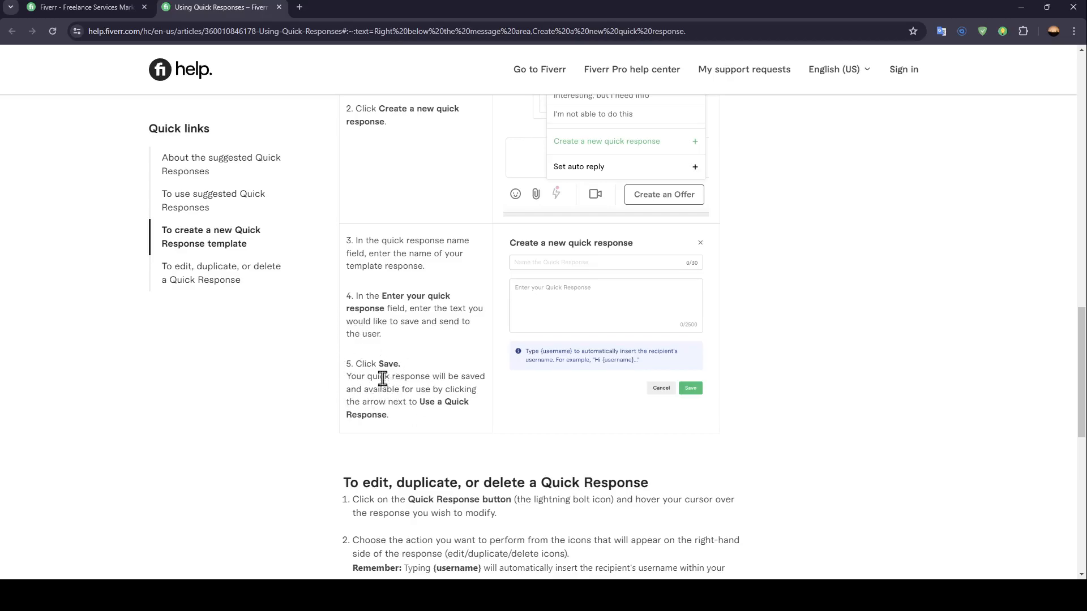
mouse_move(429, 377)
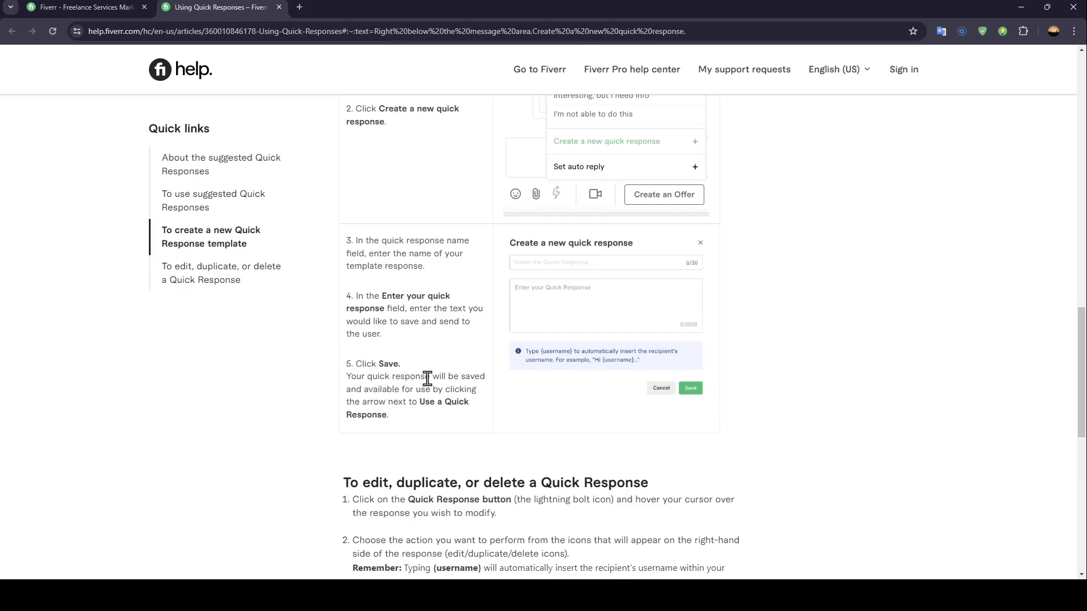
mouse_move(442, 389)
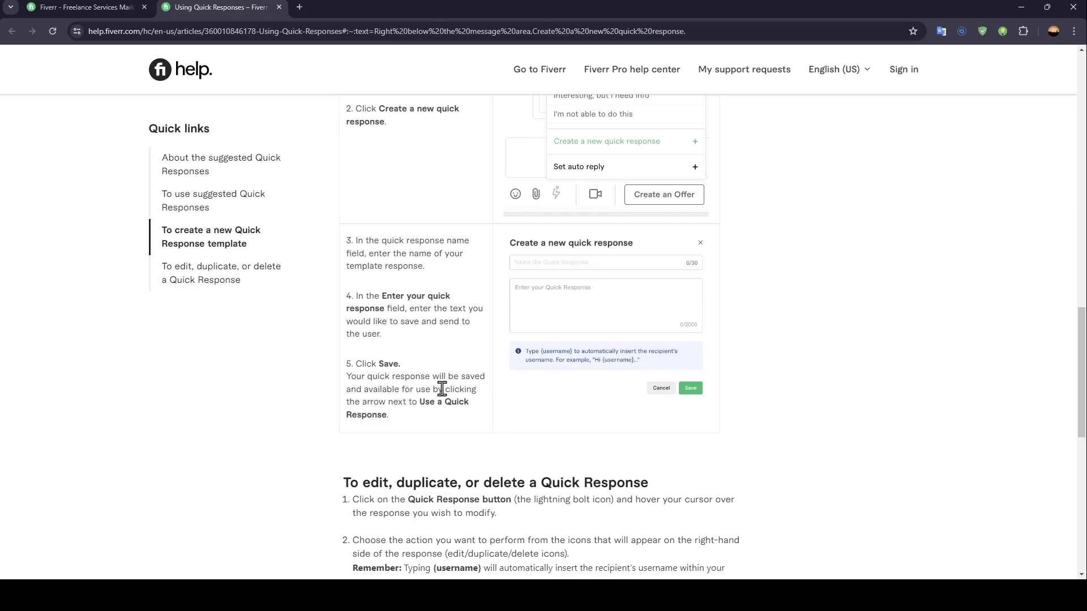
mouse_move(416, 402)
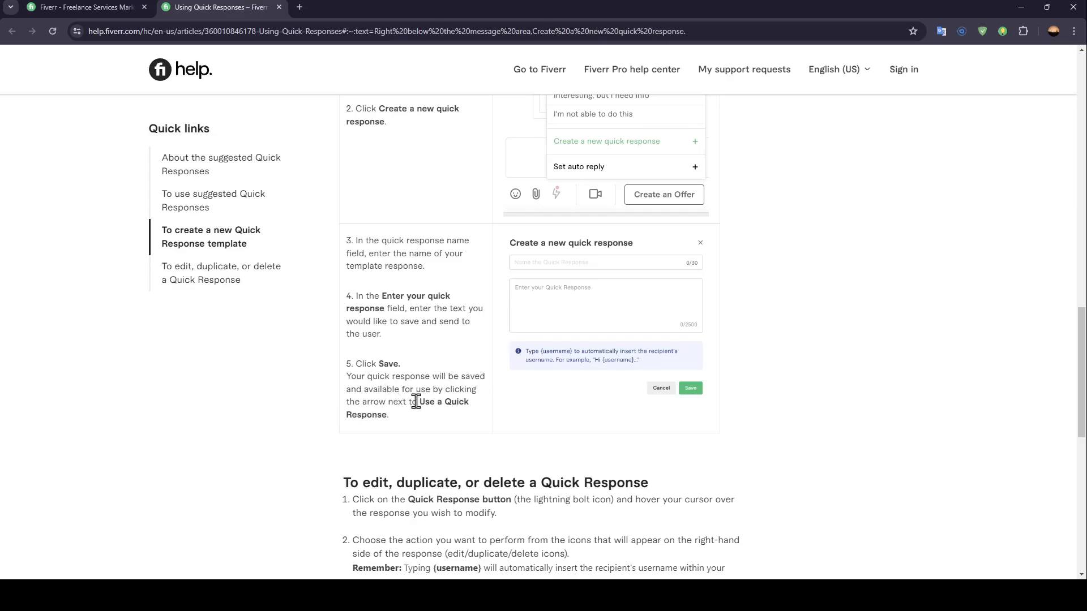
mouse_move(328, 425)
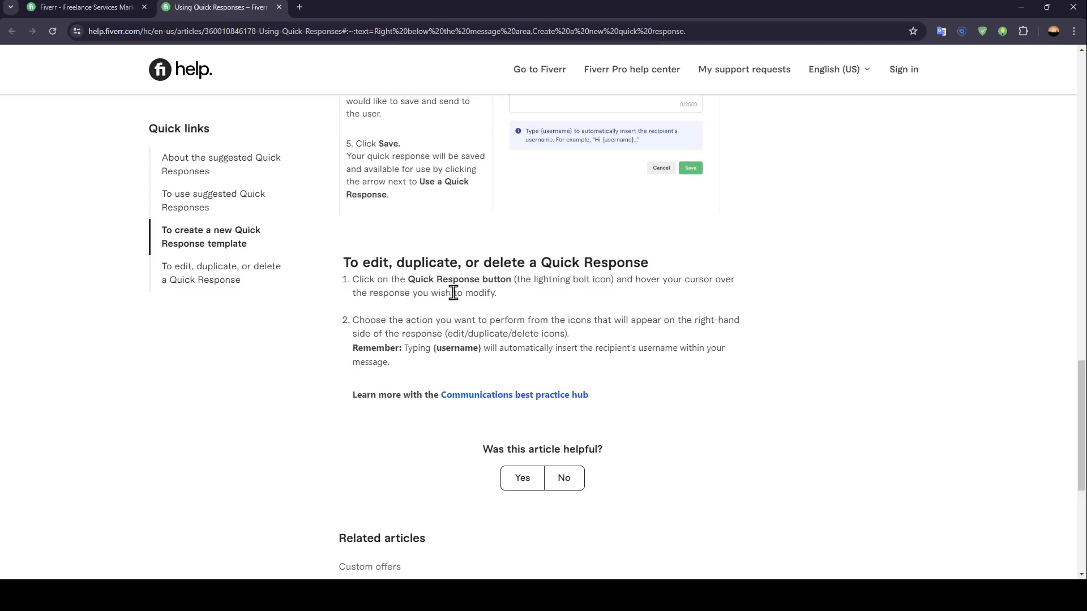
mouse_move(645, 283)
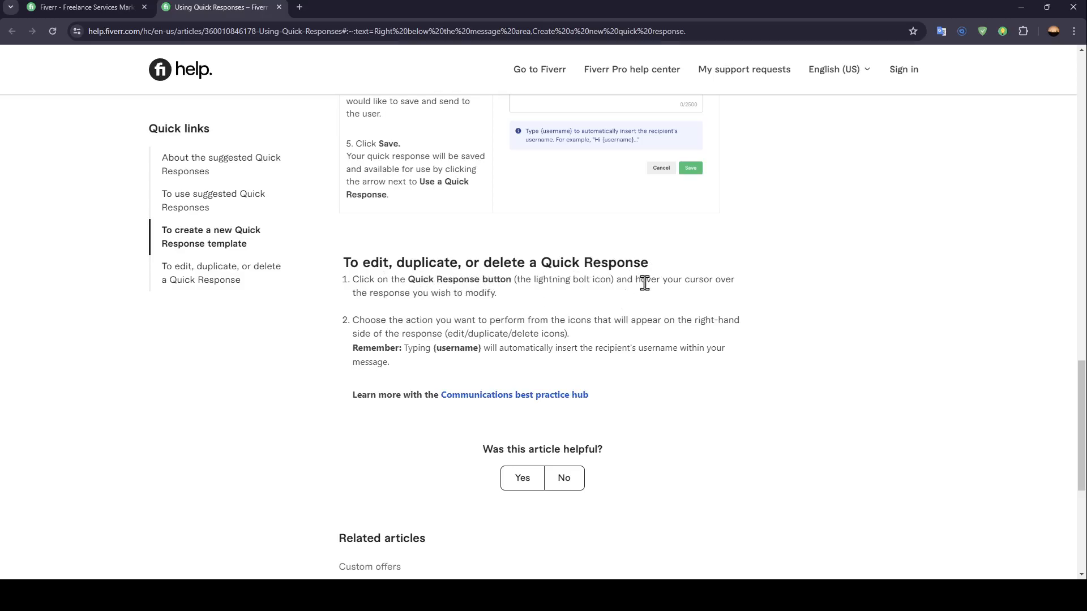
mouse_move(370, 294)
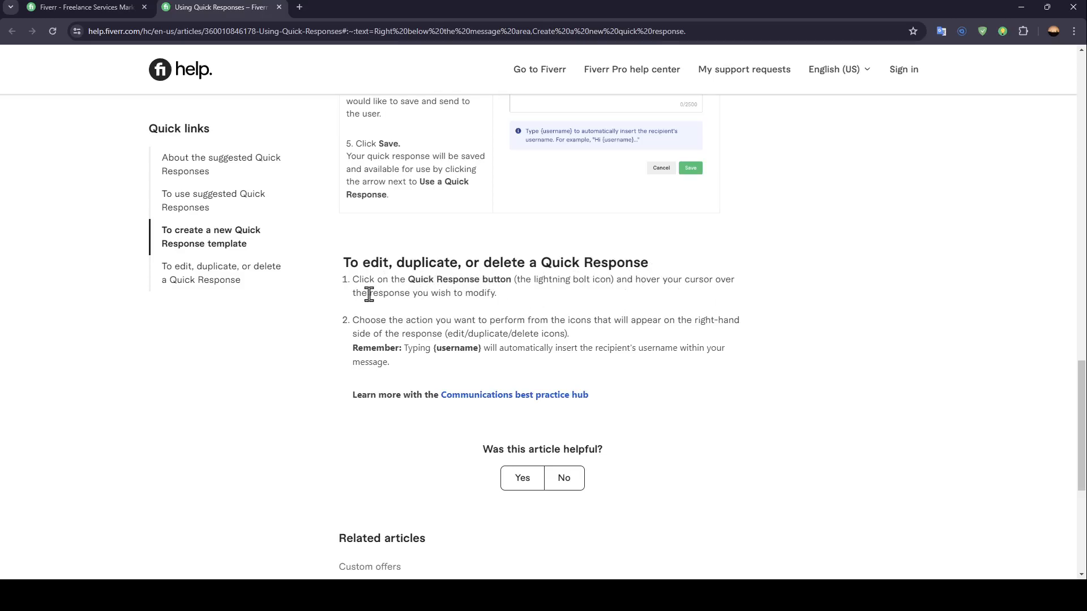
mouse_move(463, 296)
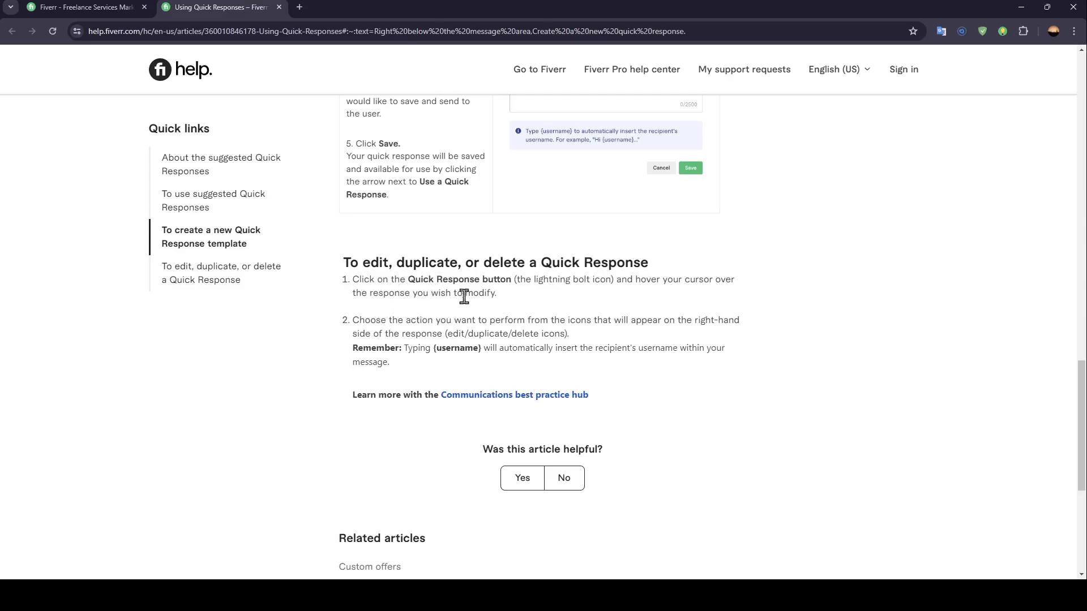
mouse_move(478, 325)
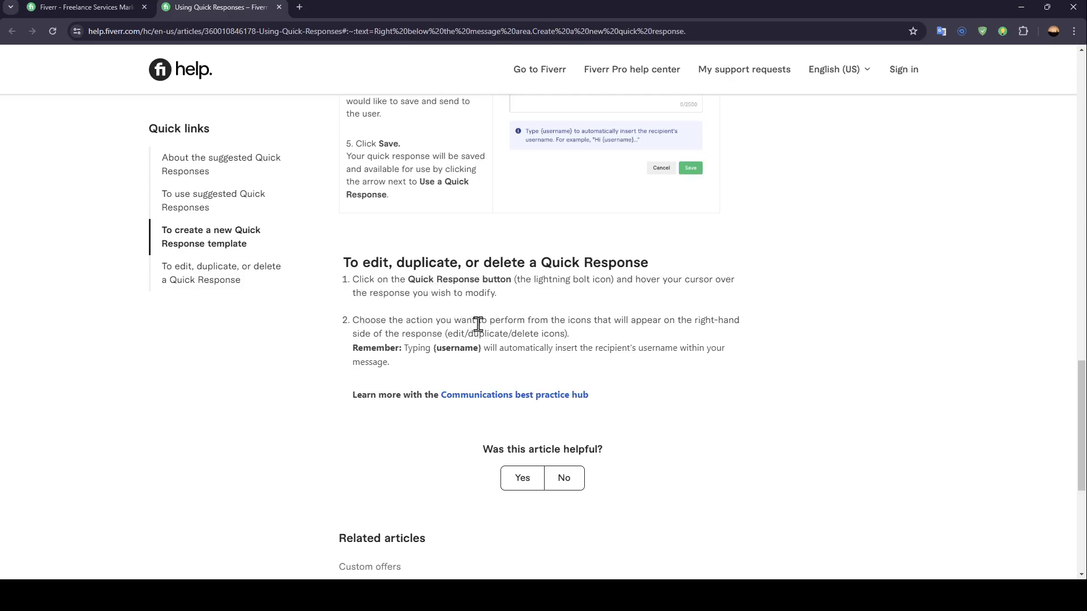
mouse_move(618, 320)
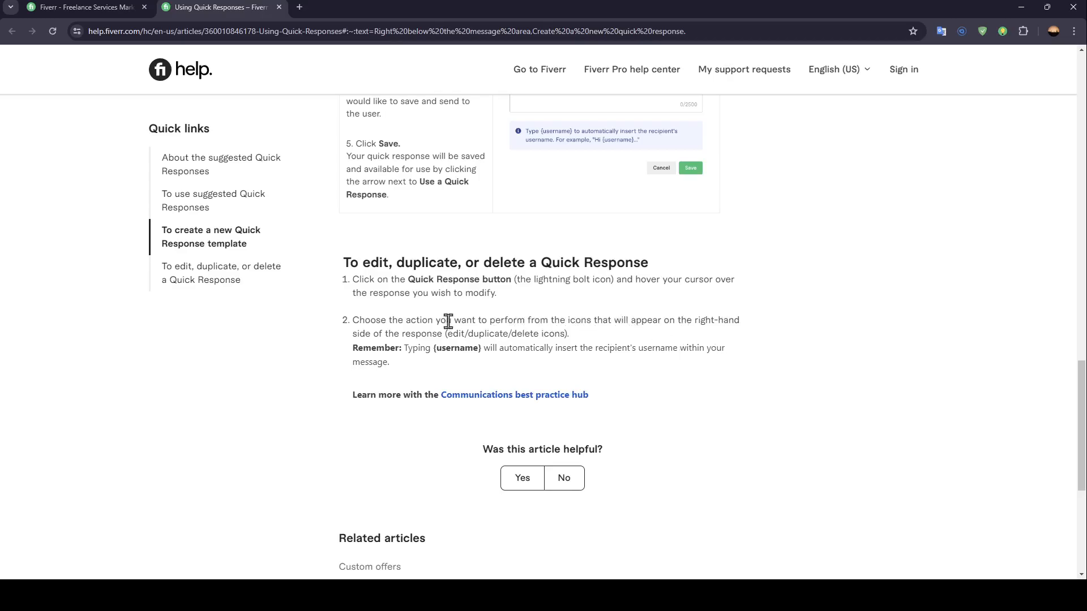
mouse_move(406, 349)
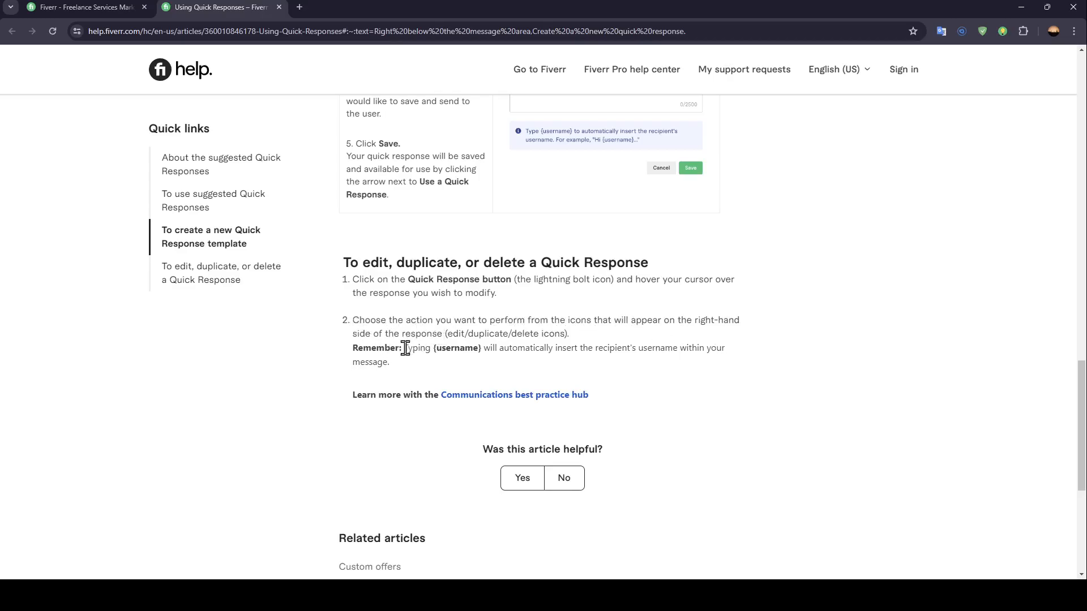
mouse_move(472, 362)
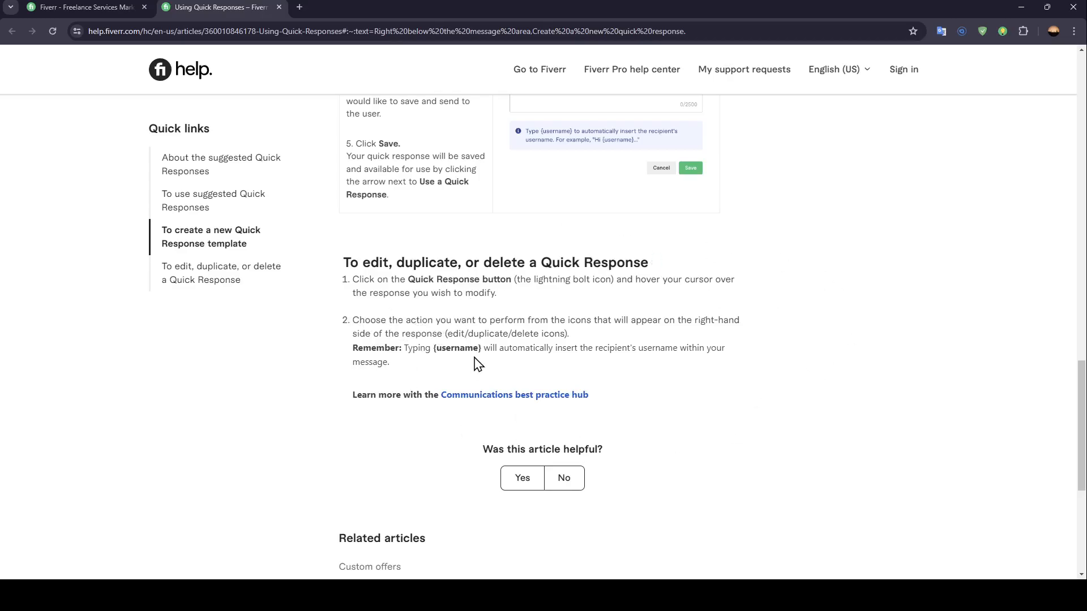
mouse_move(513, 467)
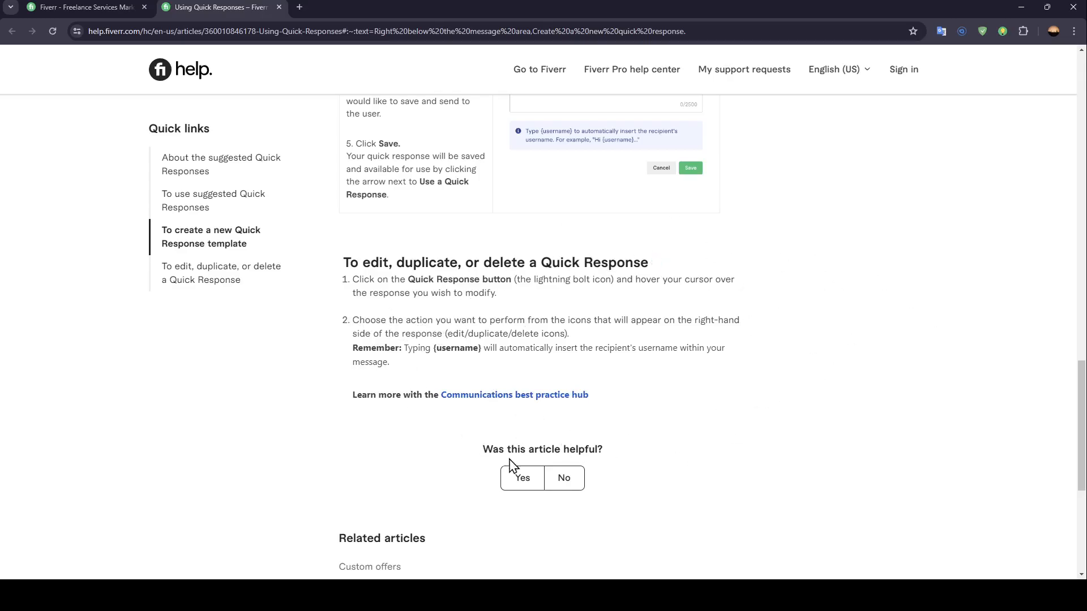